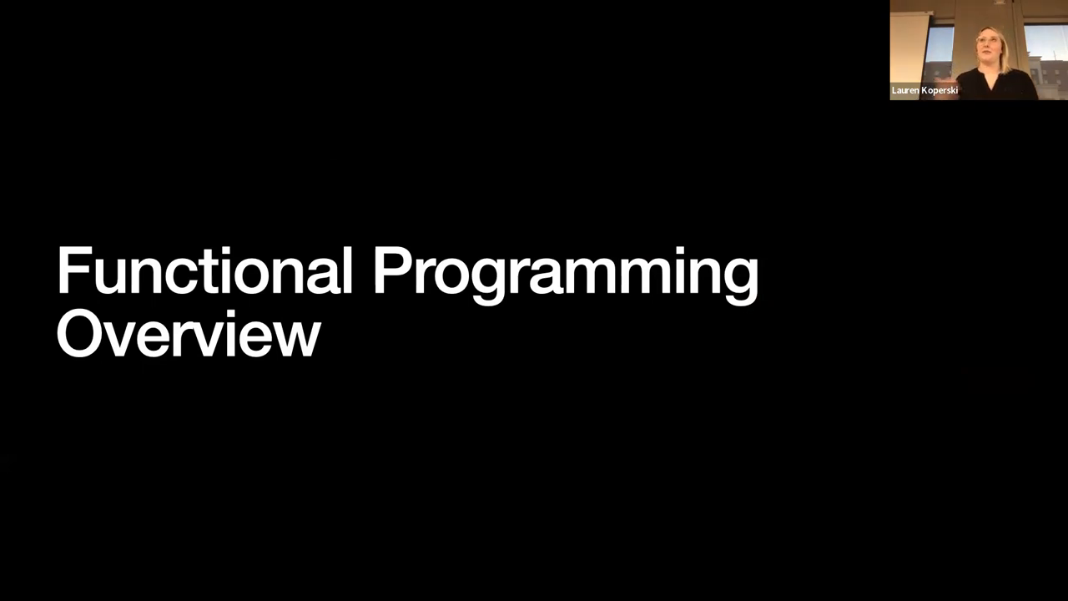
key("Right")
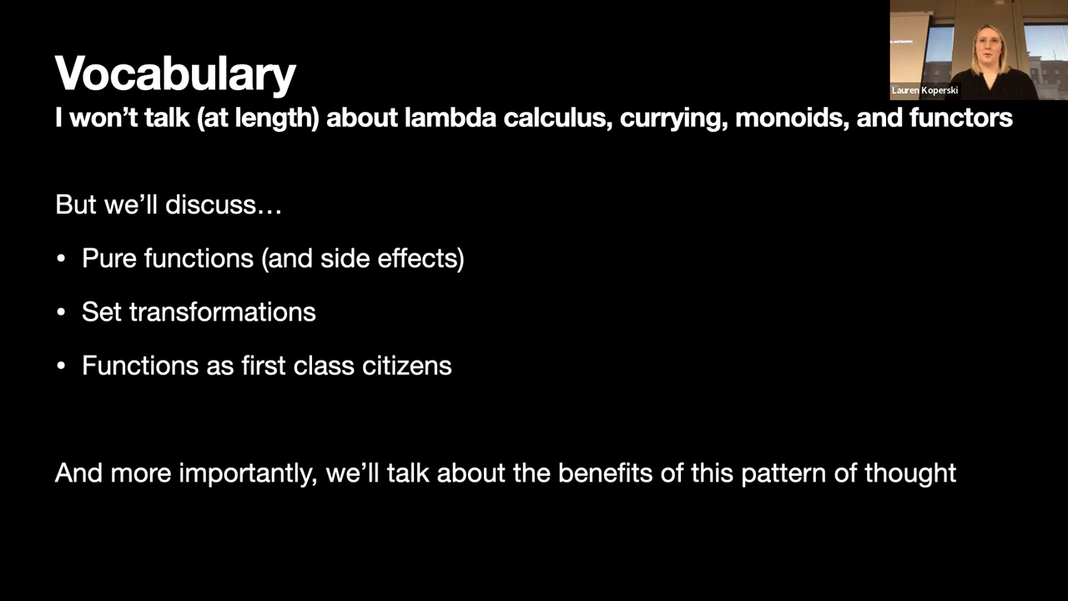
key("Right")
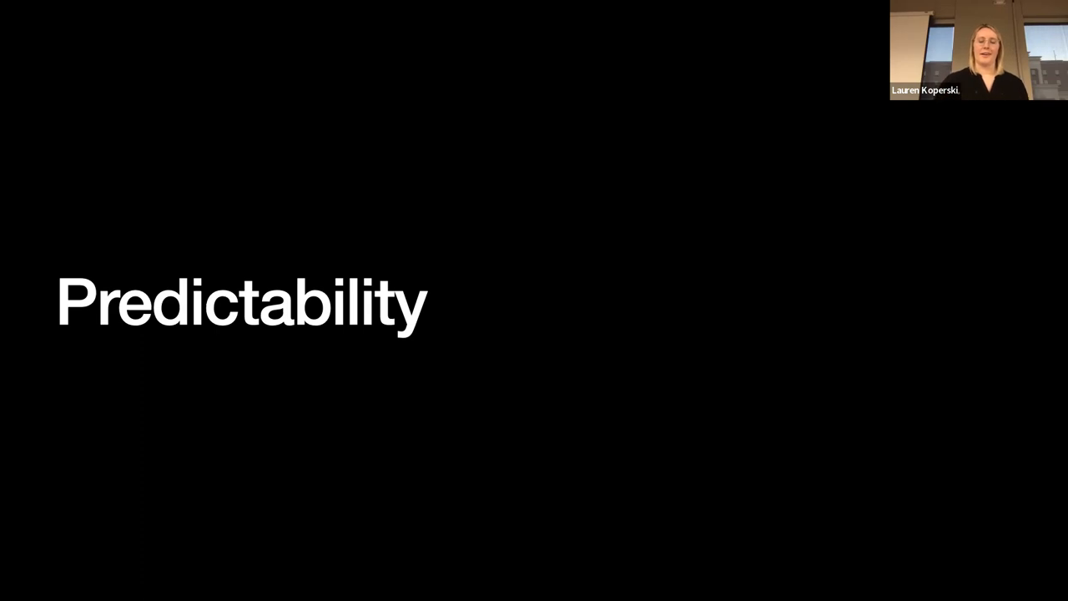
key("Right")
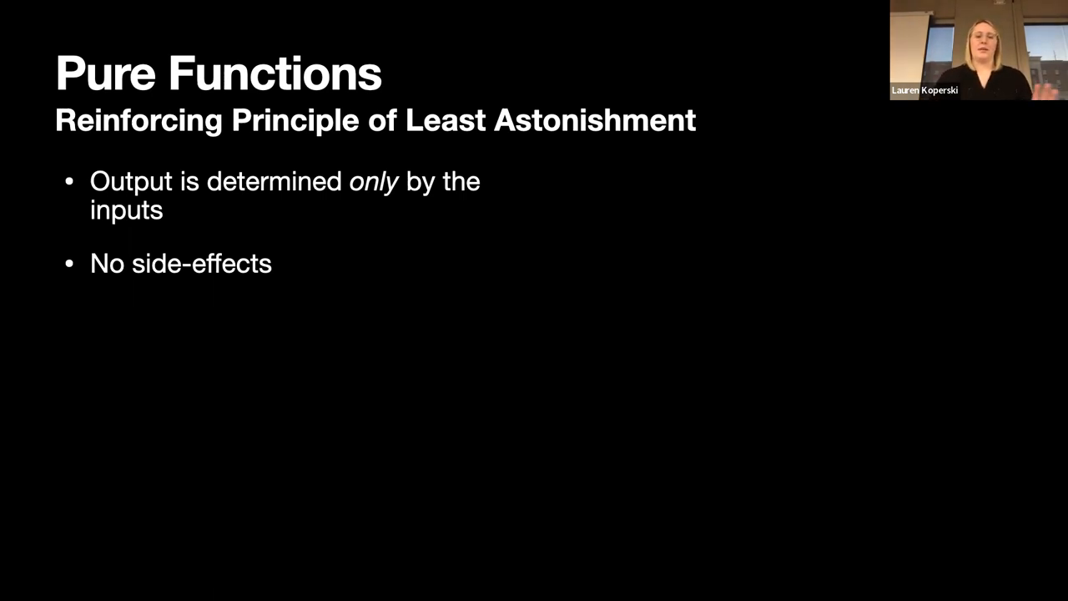
key("right")
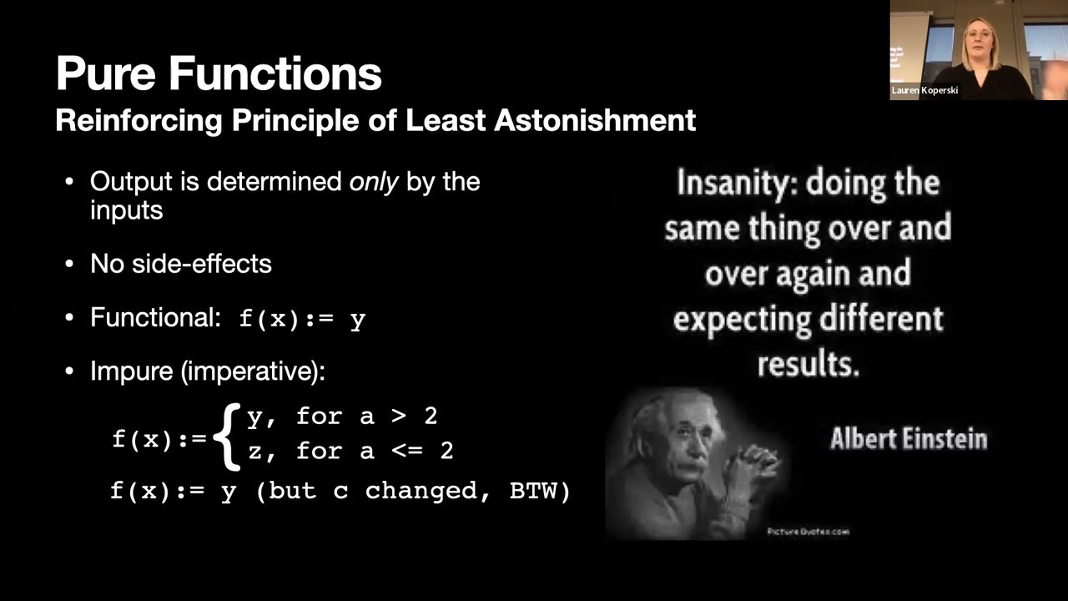
key("right")
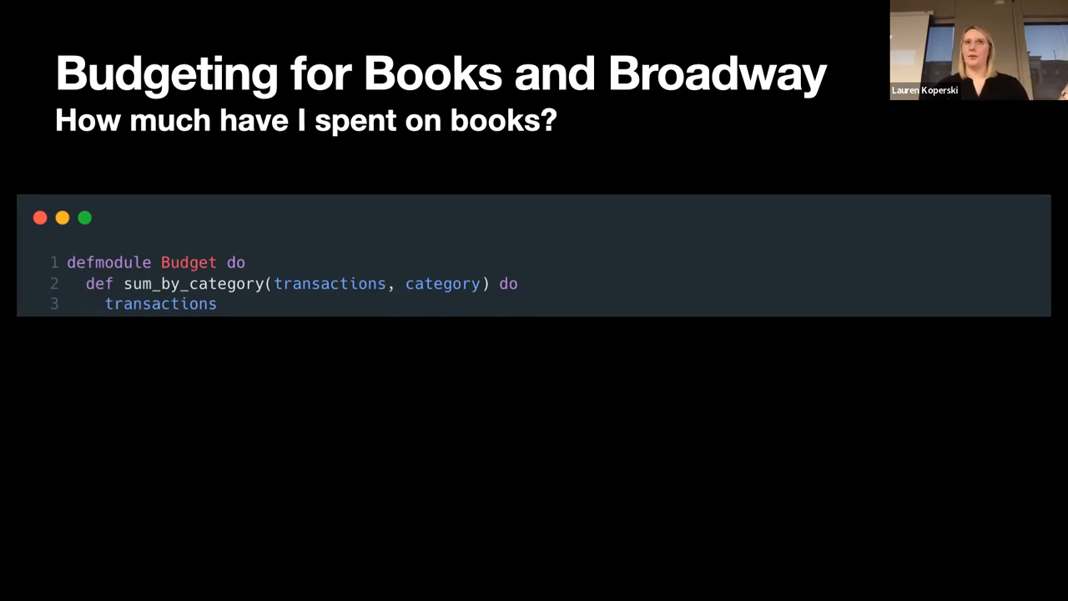
type("|> Enum.filter(fn (transaction) -> transaction.category === category end)")
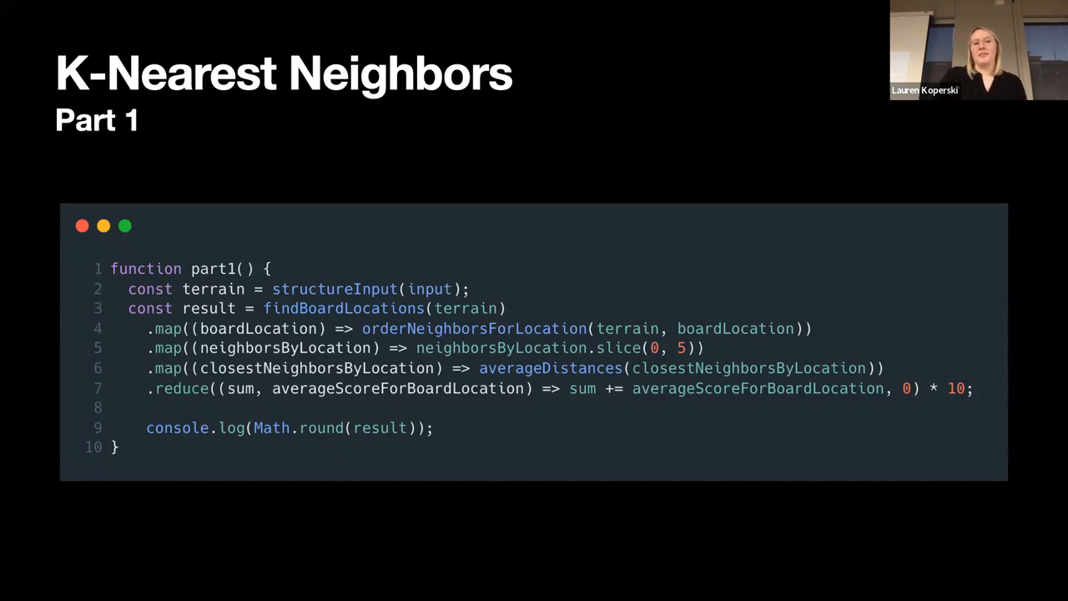
key("Right")
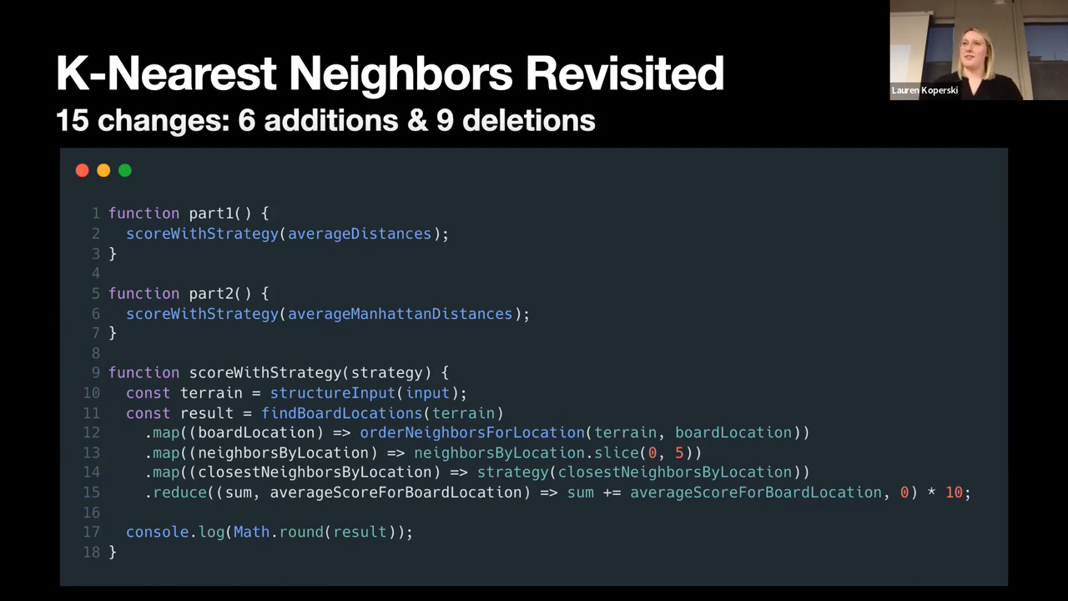
key("Right")
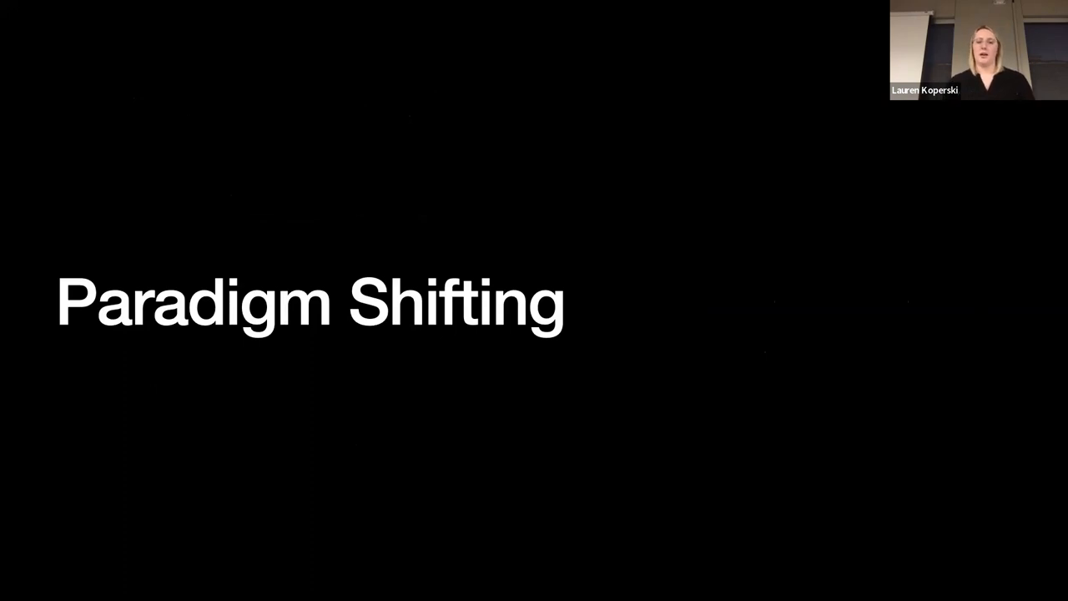
key("Right")
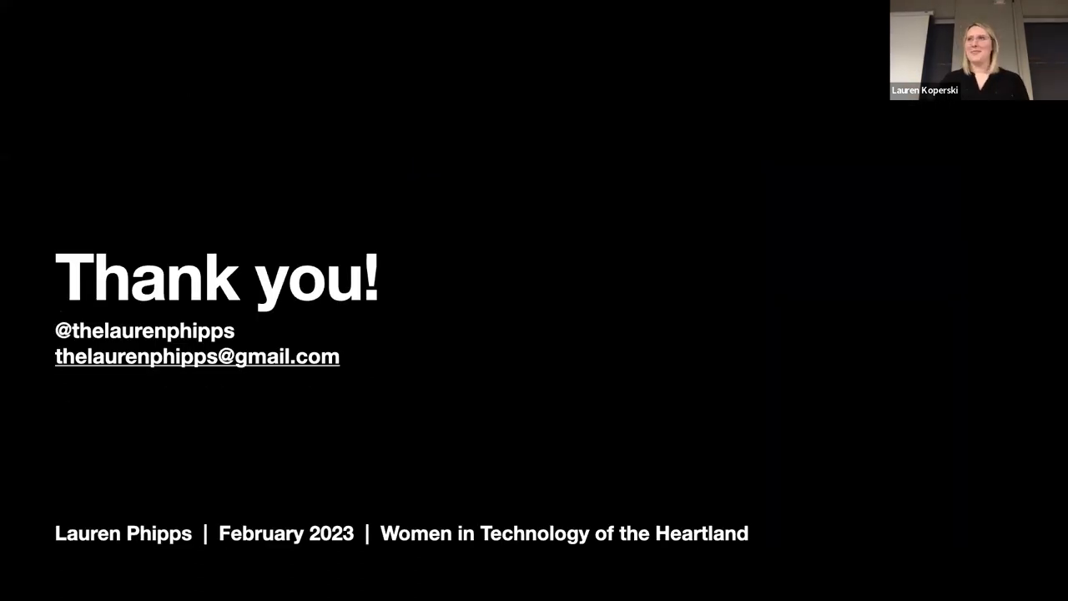